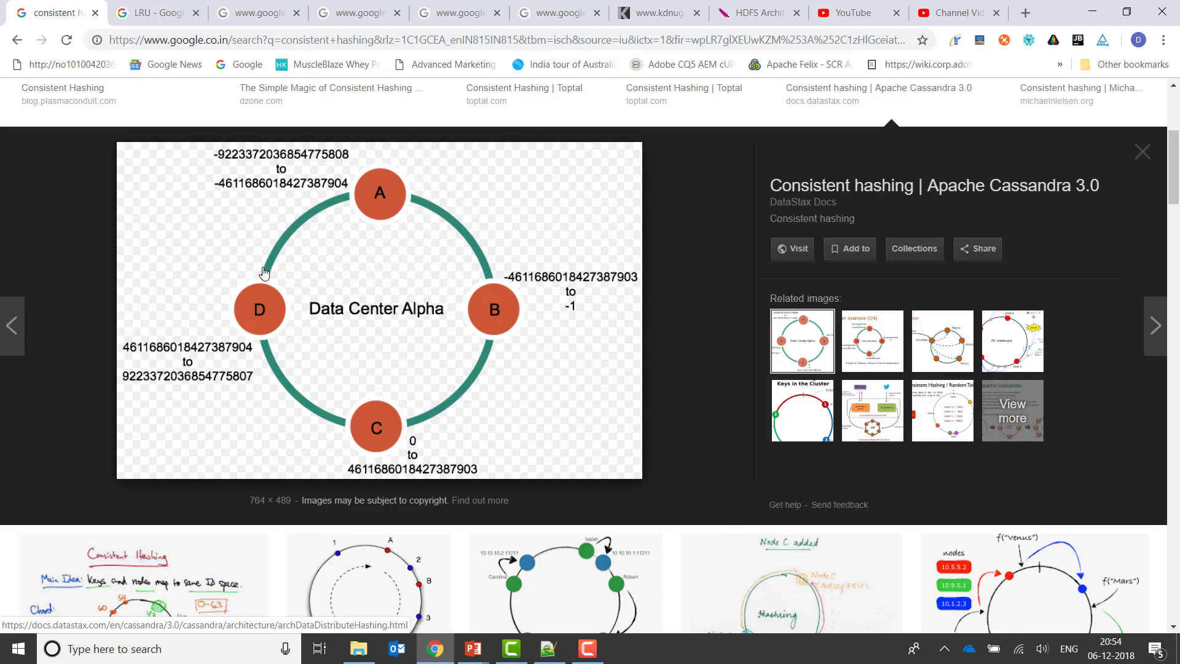
{"action": "mouse_move", "coordinate": [335, 428]}
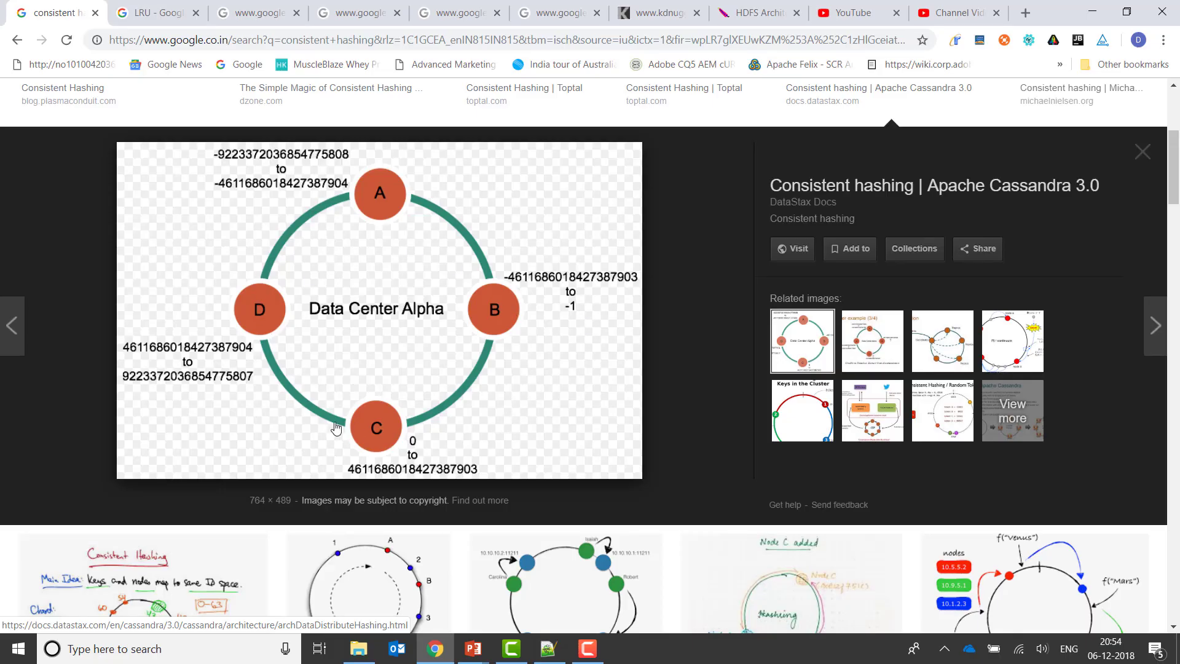
{"action": "mouse_move", "coordinate": [361, 259]}
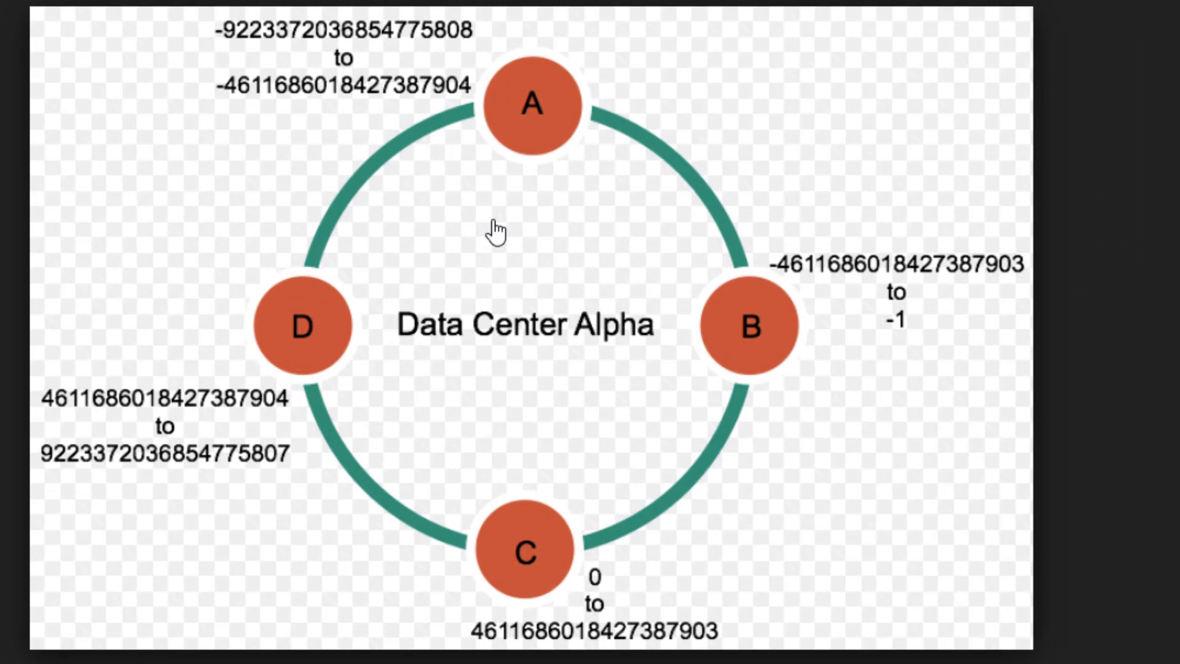
{"action": "mouse_move", "coordinate": [300, 311]}
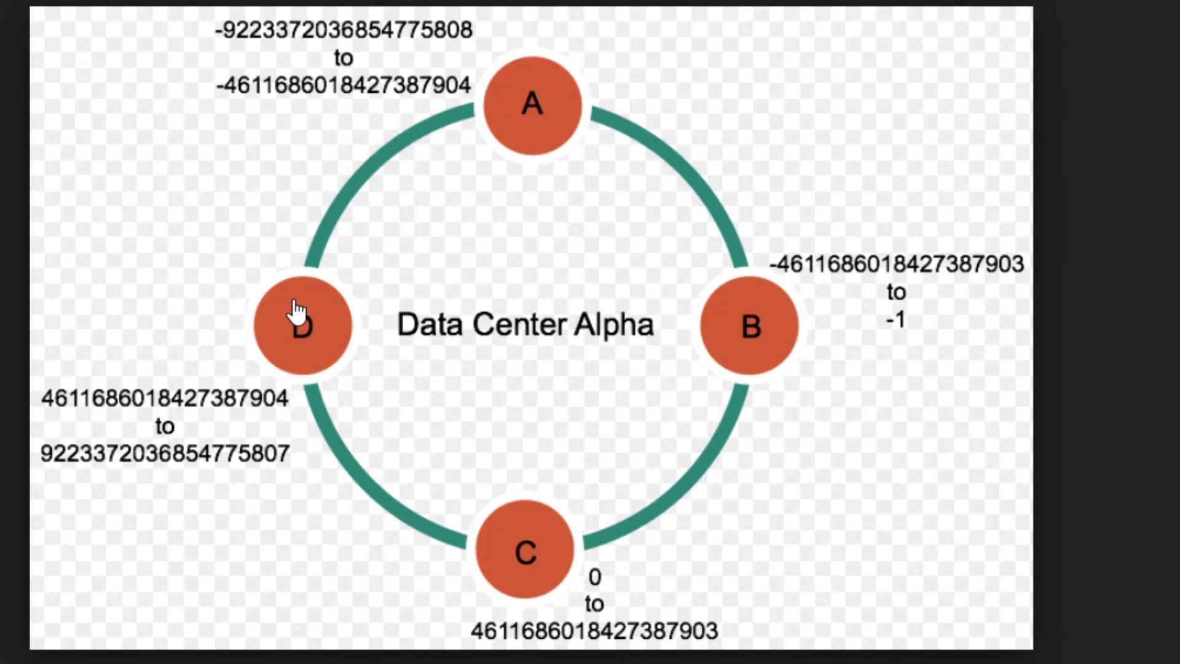
{"action": "mouse_move", "coordinate": [406, 269]}
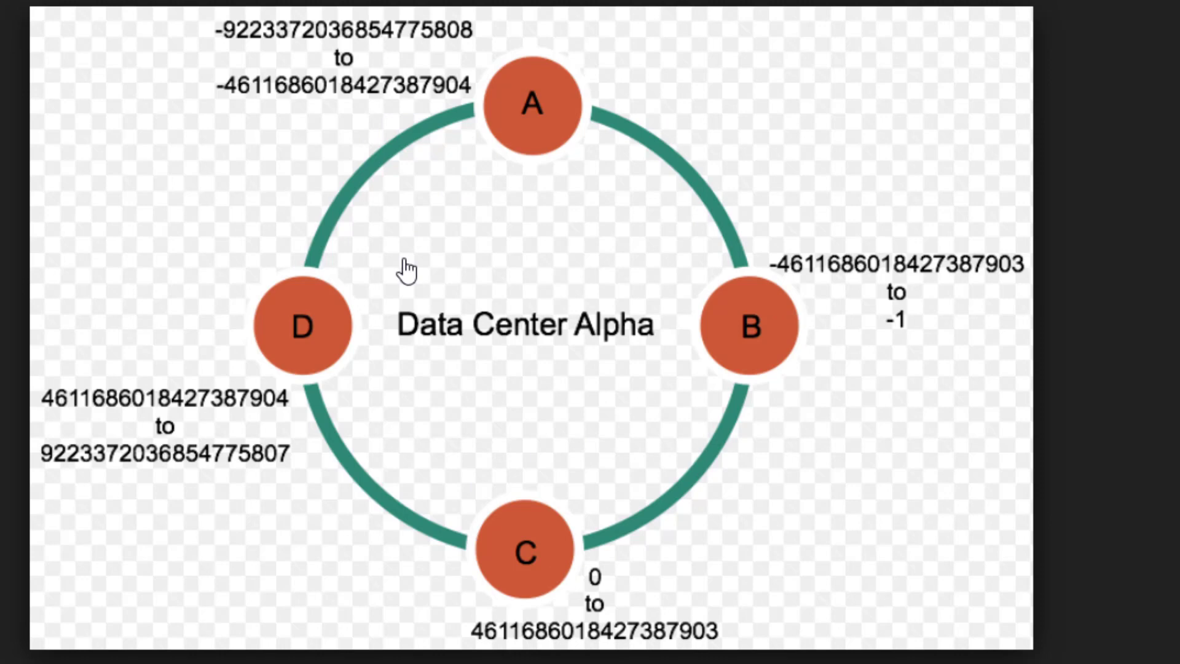
{"action": "mouse_move", "coordinate": [456, 159]}
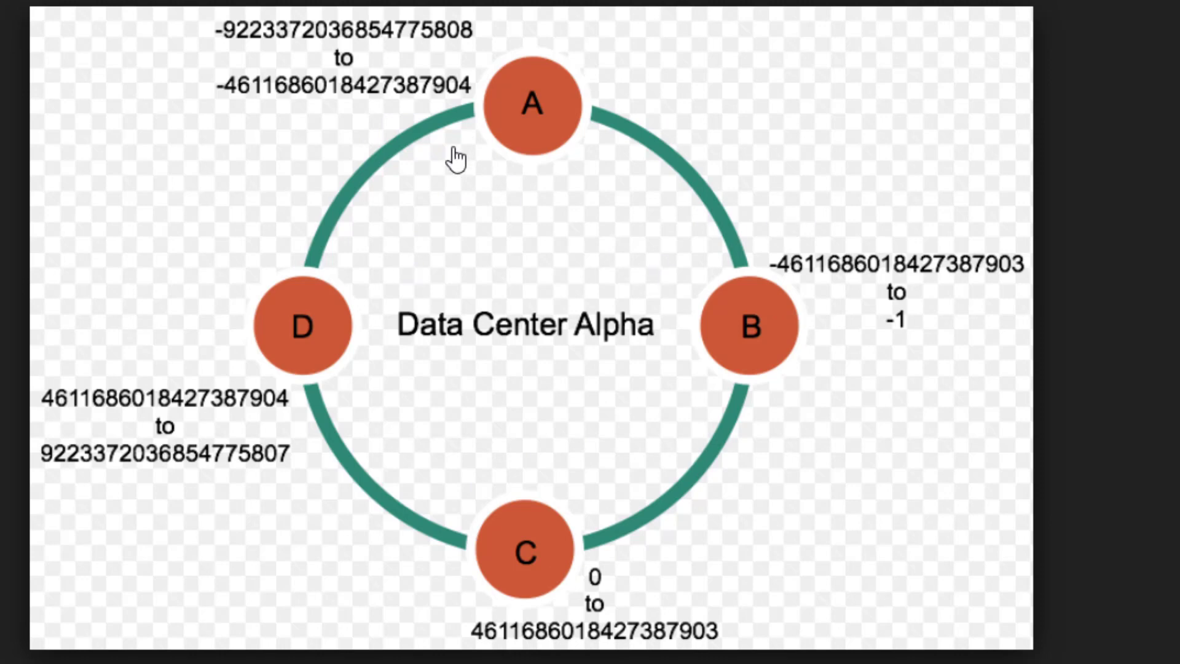
{"action": "mouse_move", "coordinate": [388, 568]}
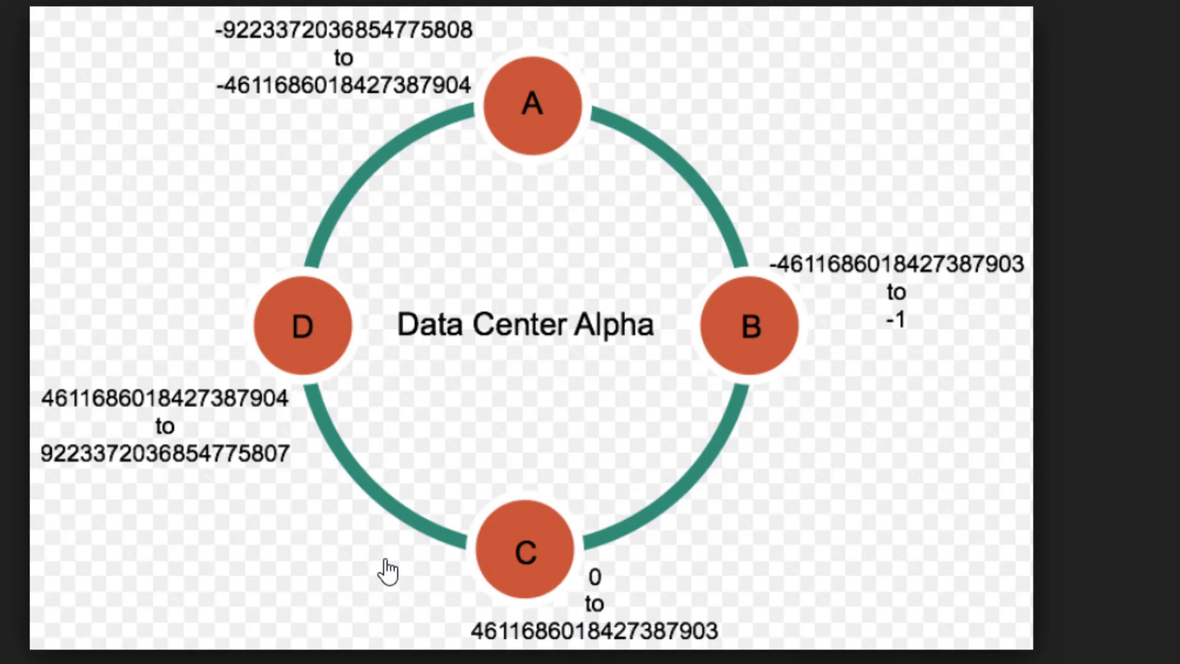
{"action": "mouse_move", "coordinate": [268, 242]}
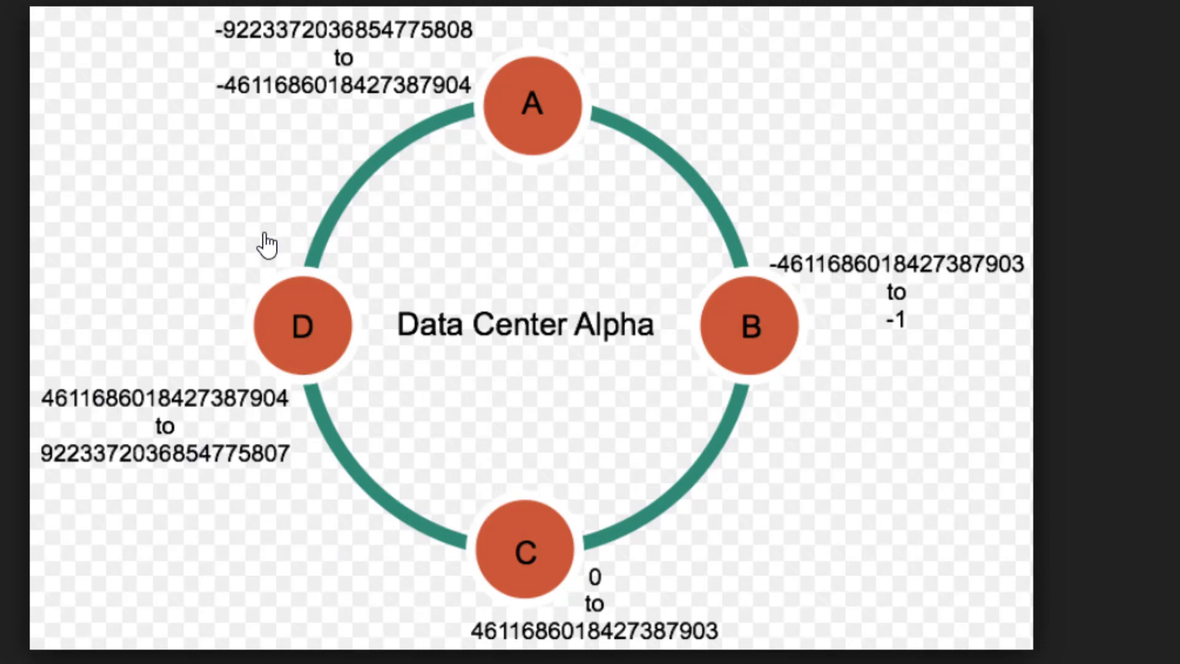
{"action": "mouse_move", "coordinate": [285, 323]}
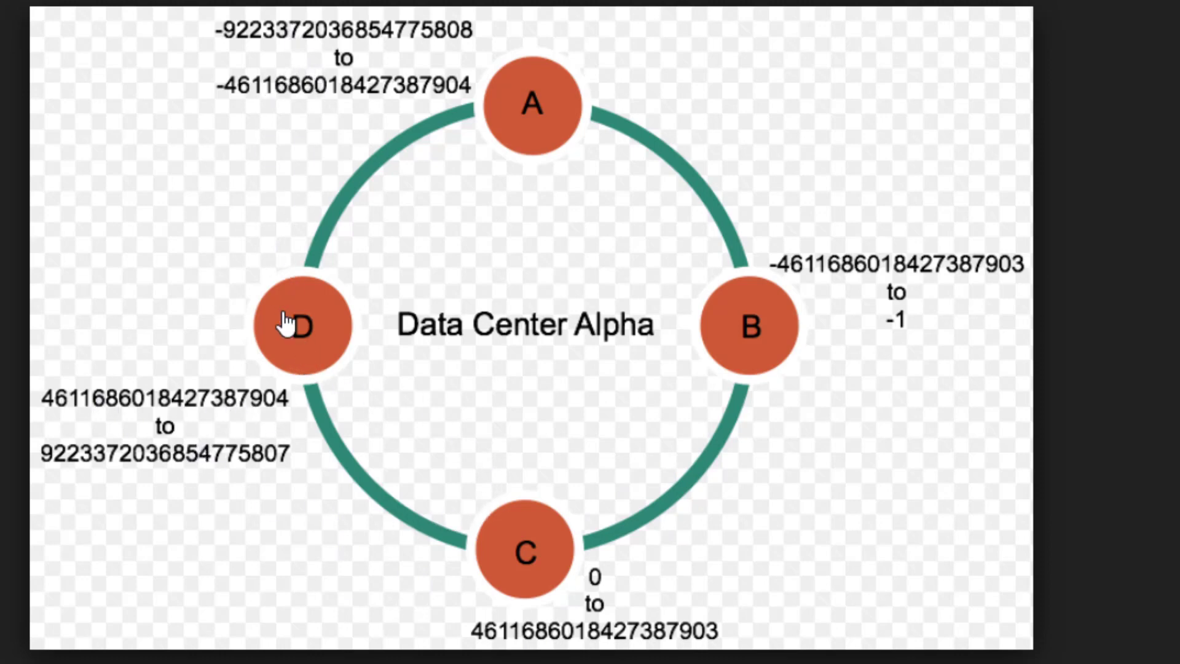
{"action": "mouse_move", "coordinate": [581, 128]}
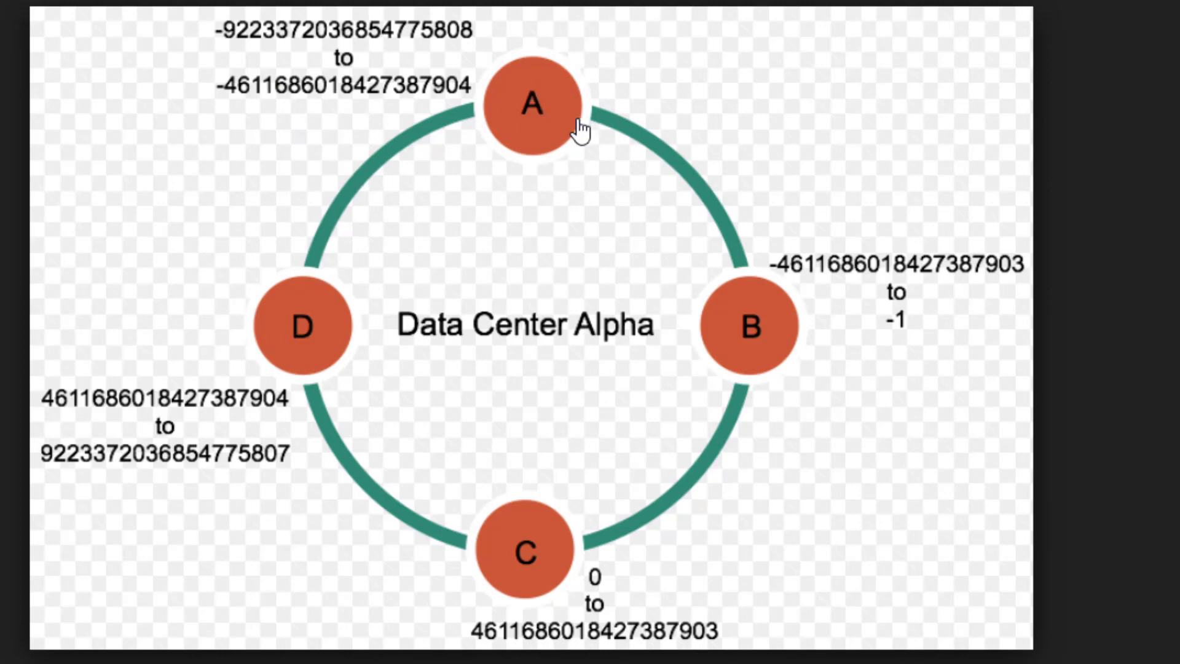
{"action": "mouse_move", "coordinate": [705, 167]}
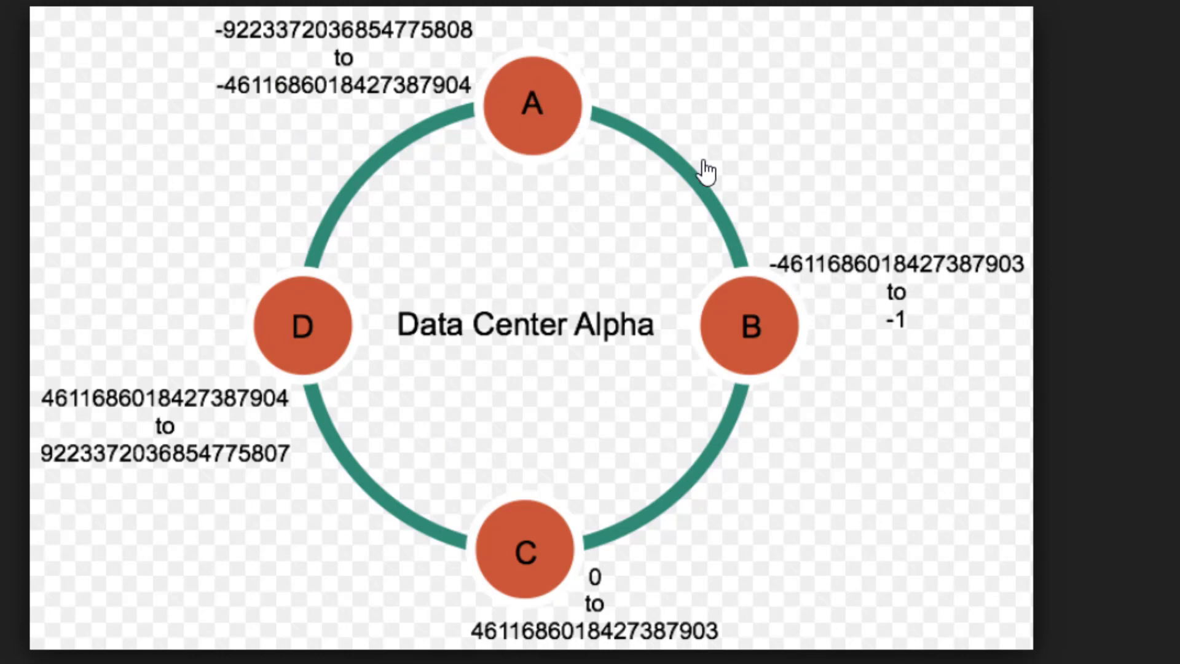
{"action": "mouse_move", "coordinate": [726, 293]}
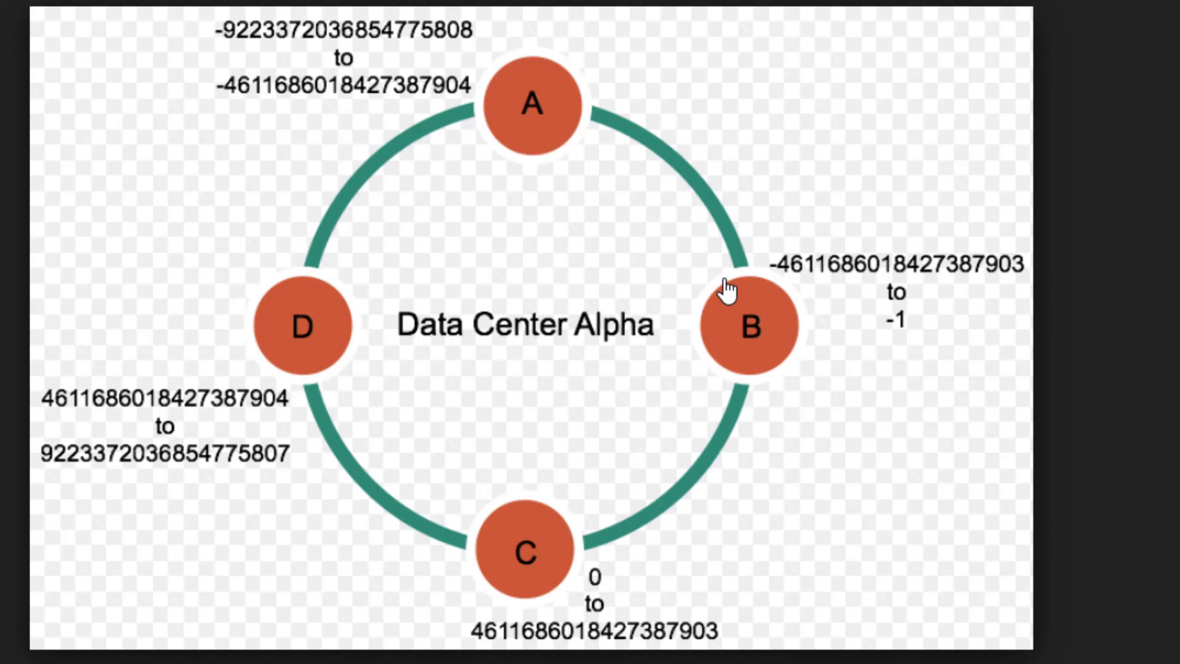
{"action": "mouse_move", "coordinate": [652, 461]}
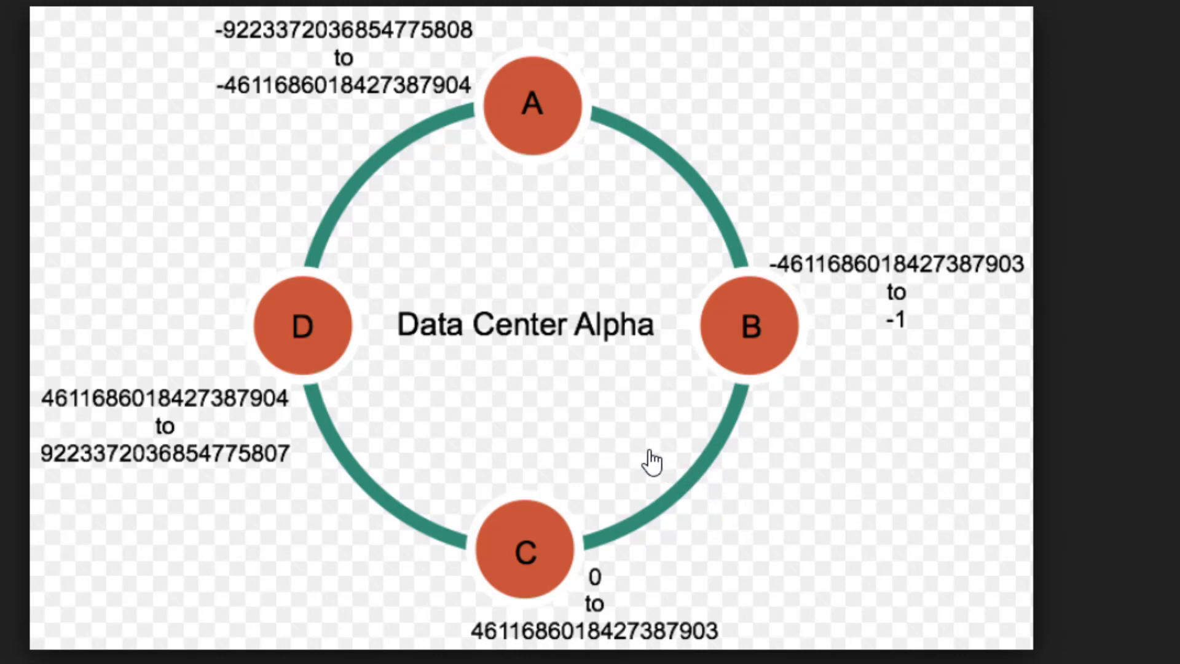
{"action": "mouse_move", "coordinate": [706, 547]}
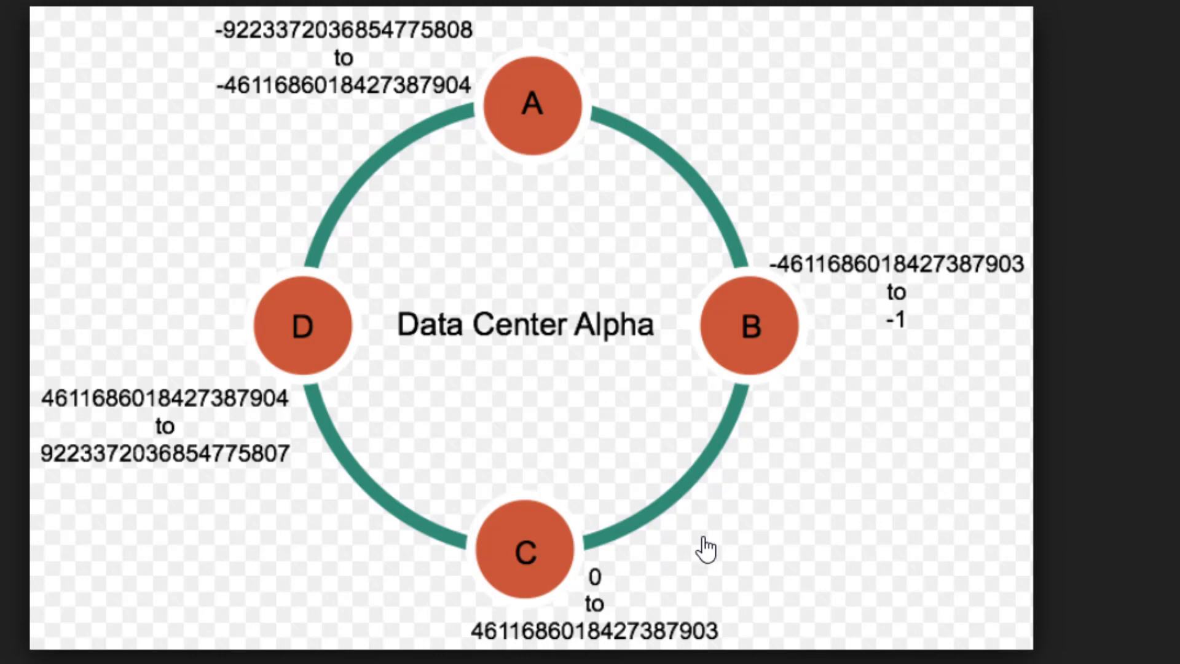
{"action": "mouse_move", "coordinate": [683, 485]}
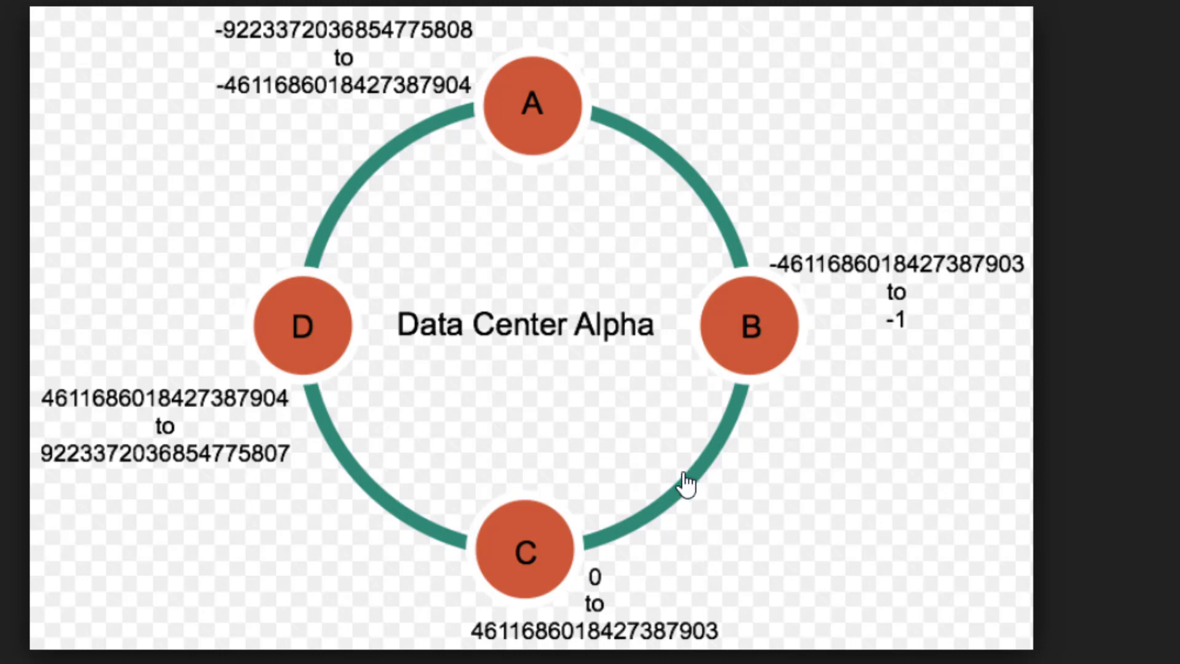
{"action": "mouse_move", "coordinate": [511, 643]}
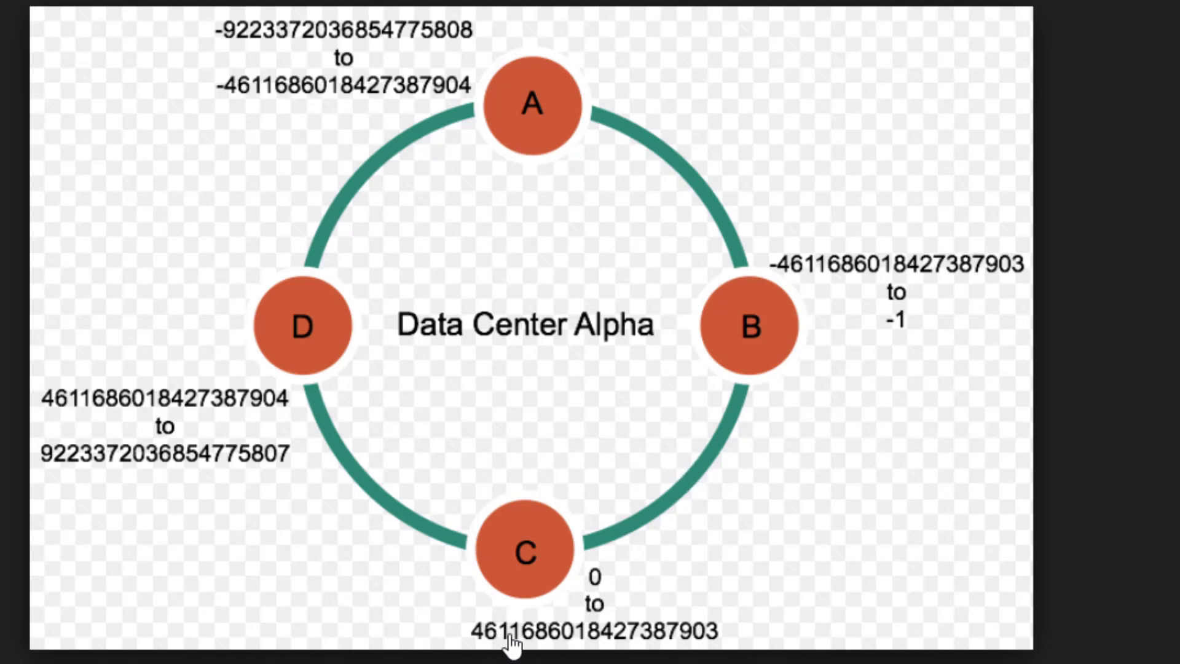
{"action": "mouse_move", "coordinate": [546, 576]}
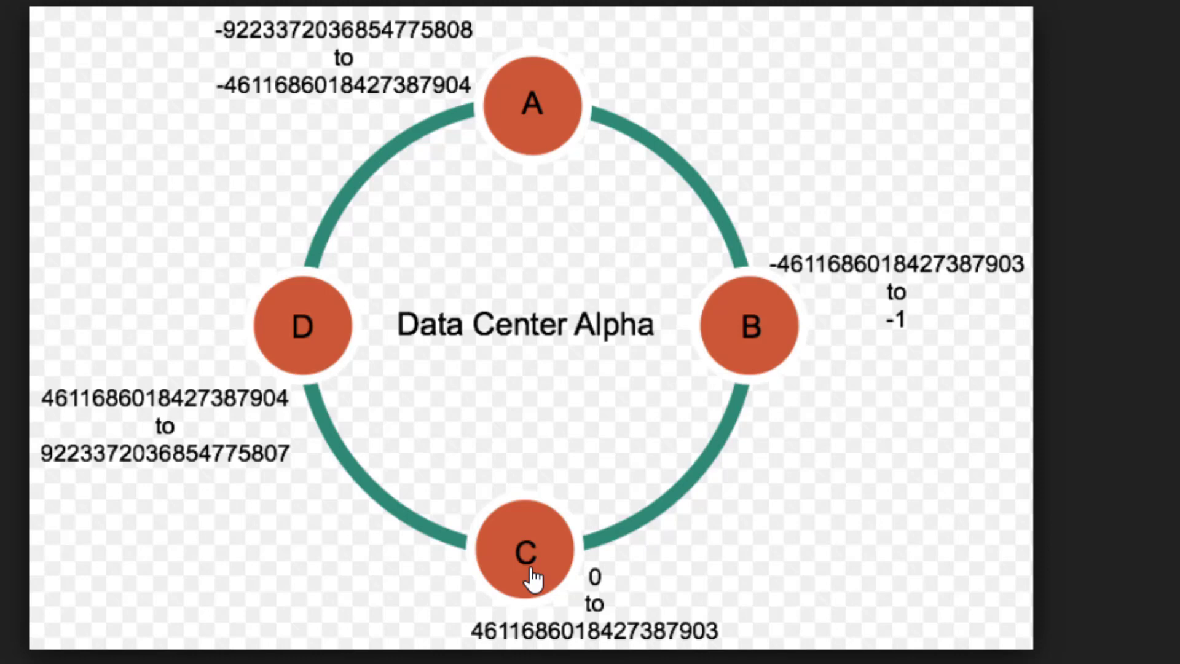
{"action": "mouse_move", "coordinate": [346, 180]}
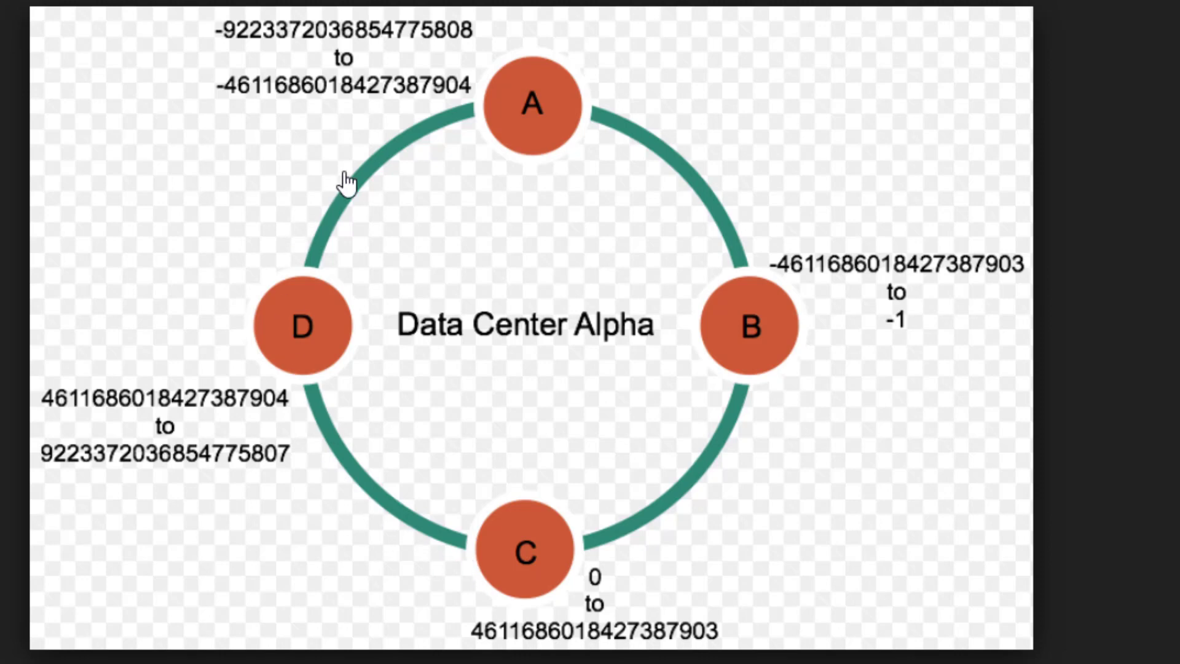
{"action": "mouse_move", "coordinate": [501, 568]}
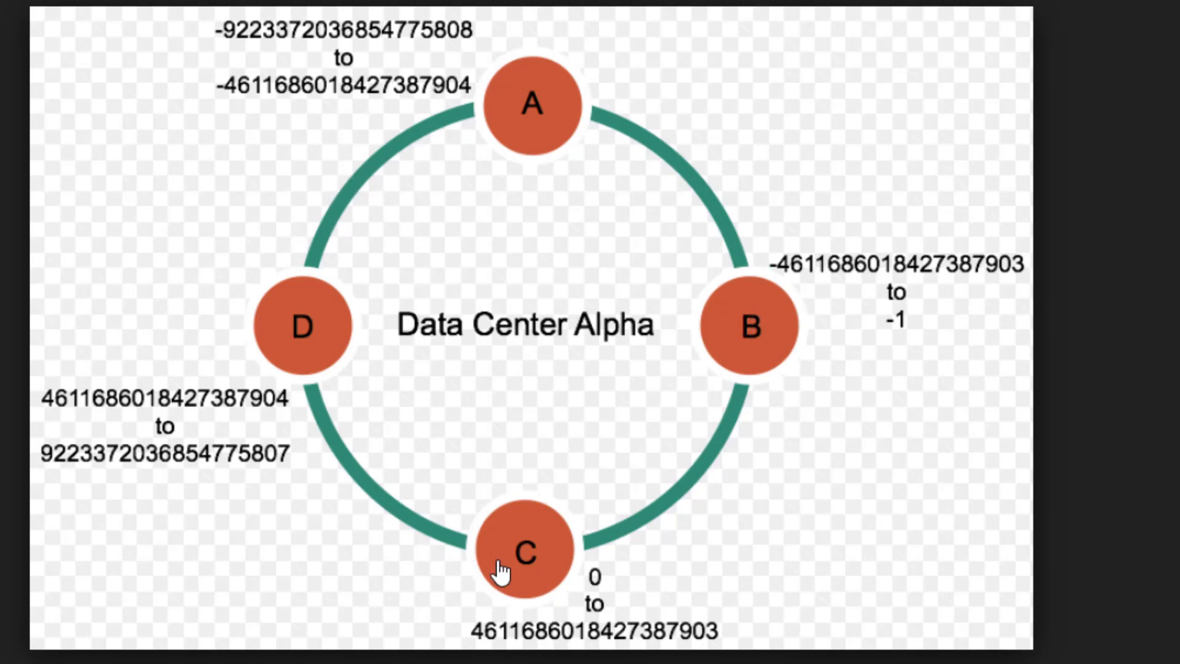
{"action": "mouse_move", "coordinate": [772, 400]}
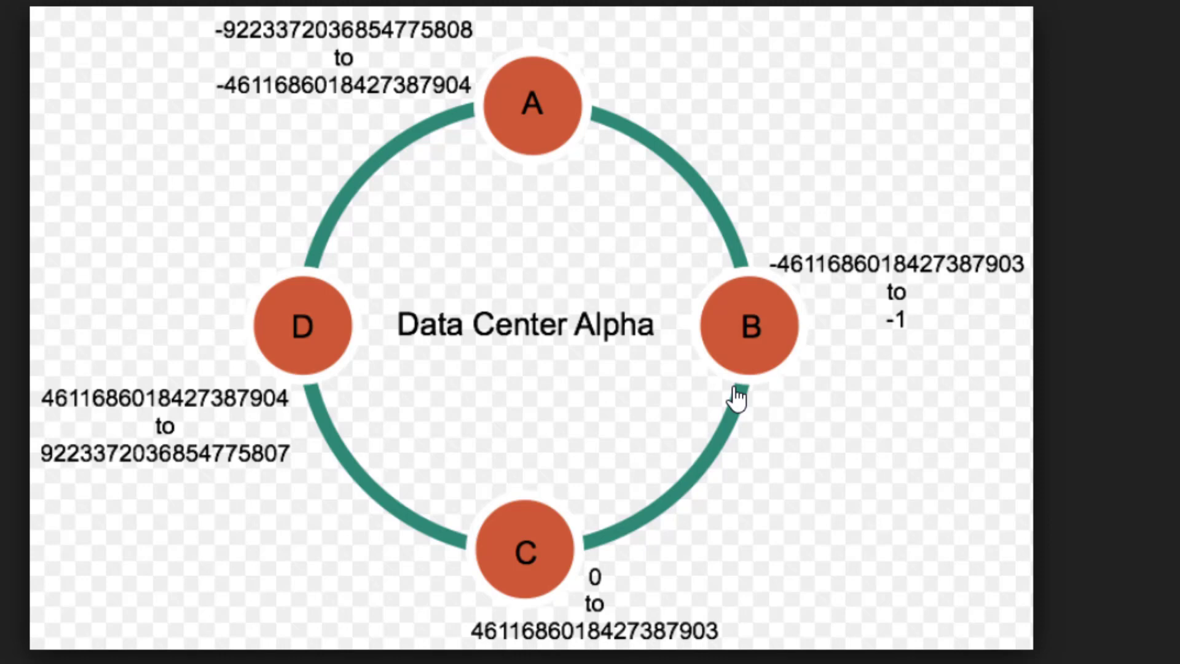
{"action": "mouse_move", "coordinate": [367, 329]}
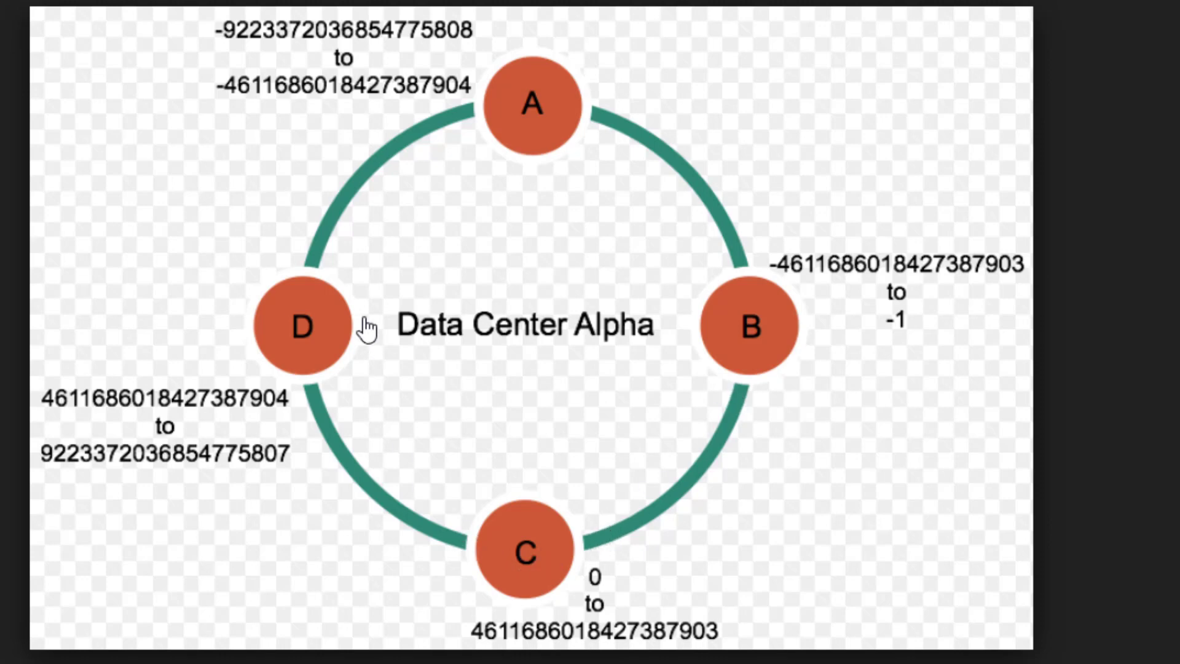
{"action": "mouse_move", "coordinate": [608, 560]}
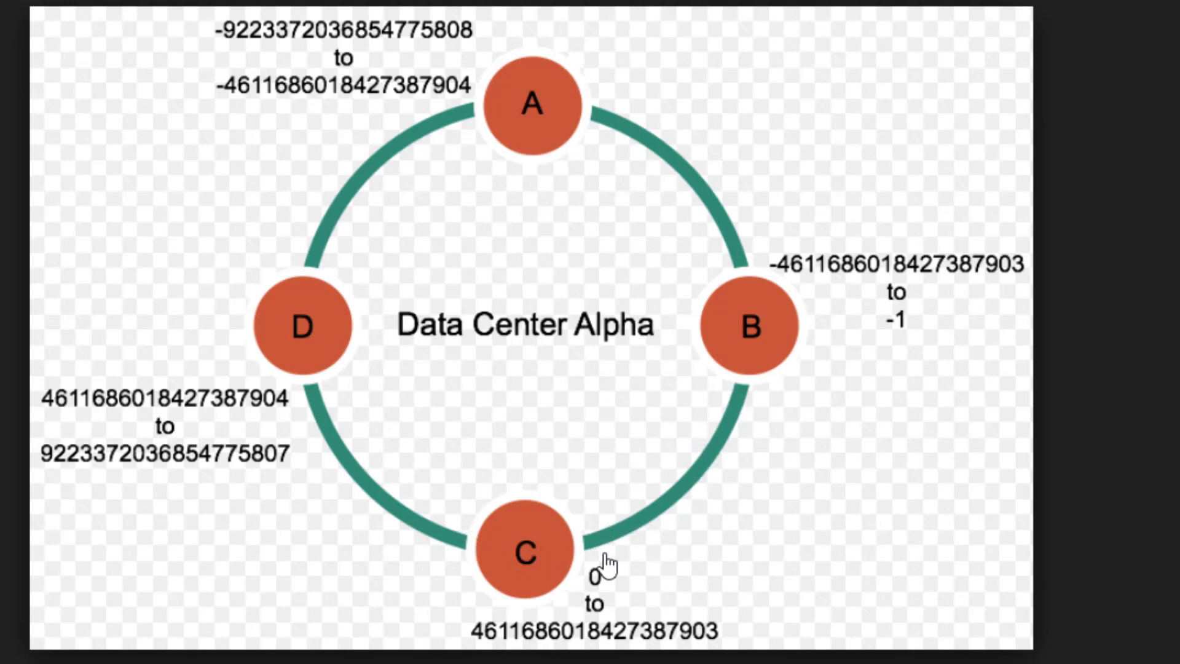
{"action": "mouse_move", "coordinate": [593, 600]}
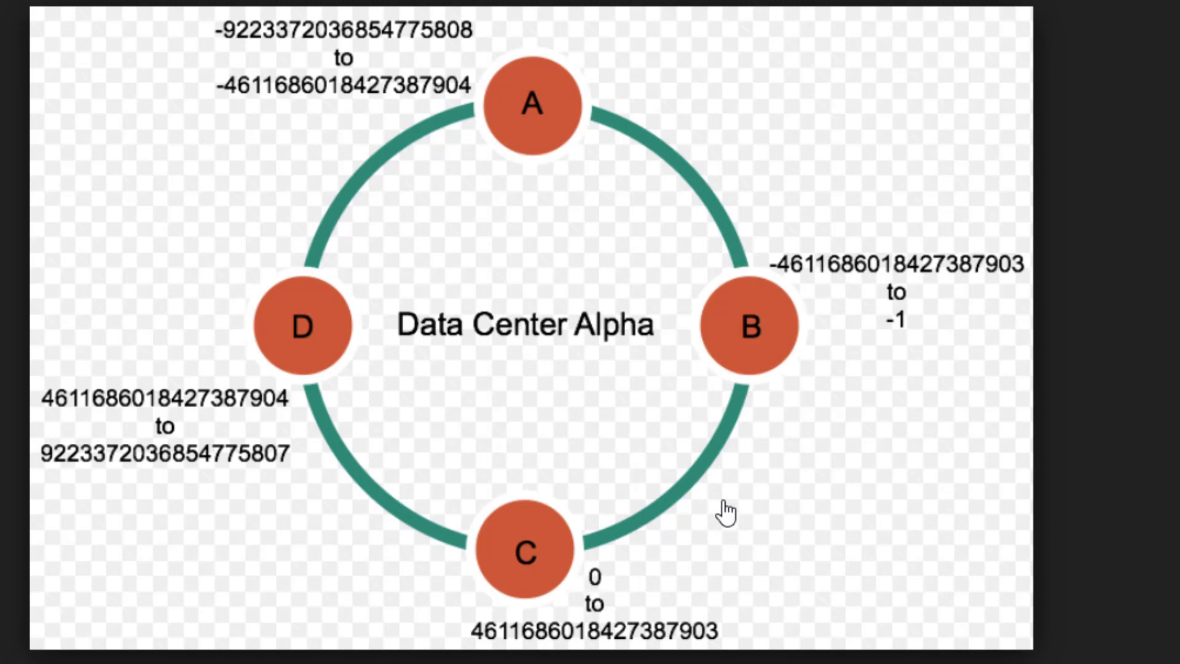
{"action": "mouse_move", "coordinate": [810, 329]}
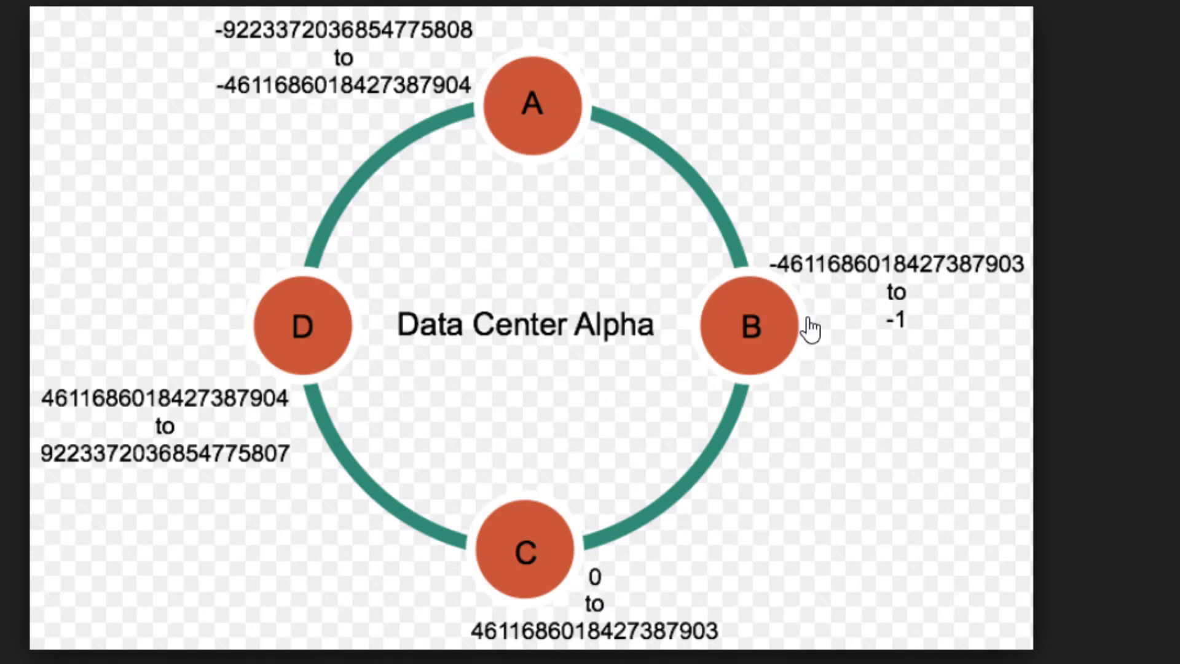
{"action": "mouse_move", "coordinate": [681, 502]}
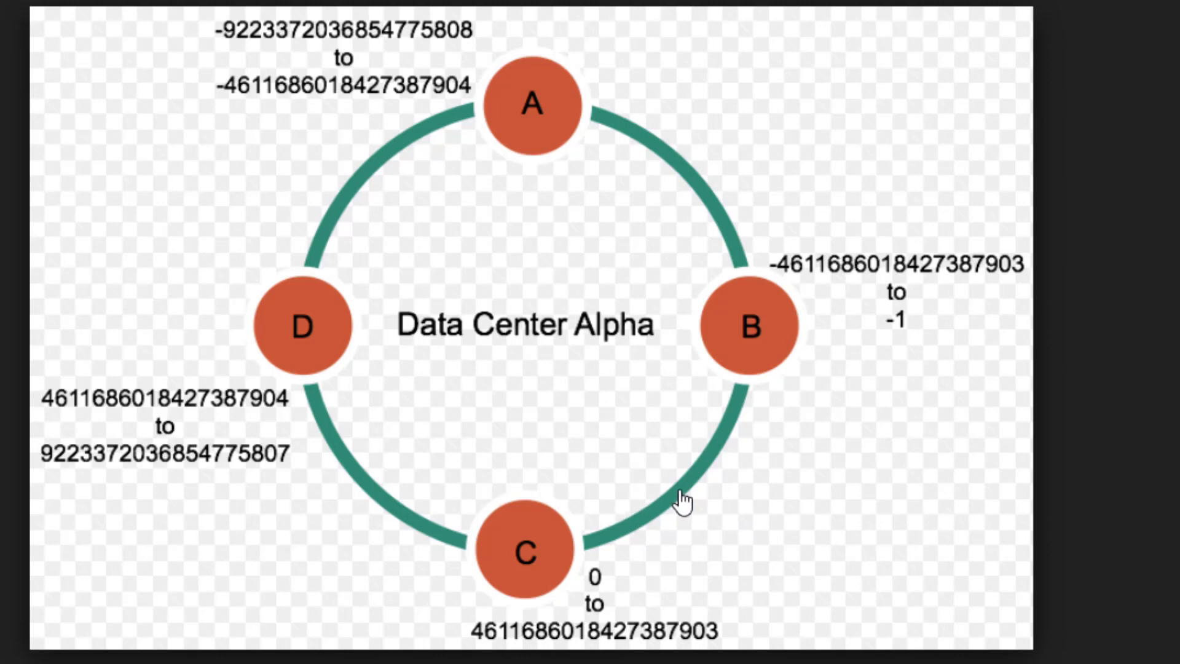
{"action": "mouse_move", "coordinate": [481, 528]}
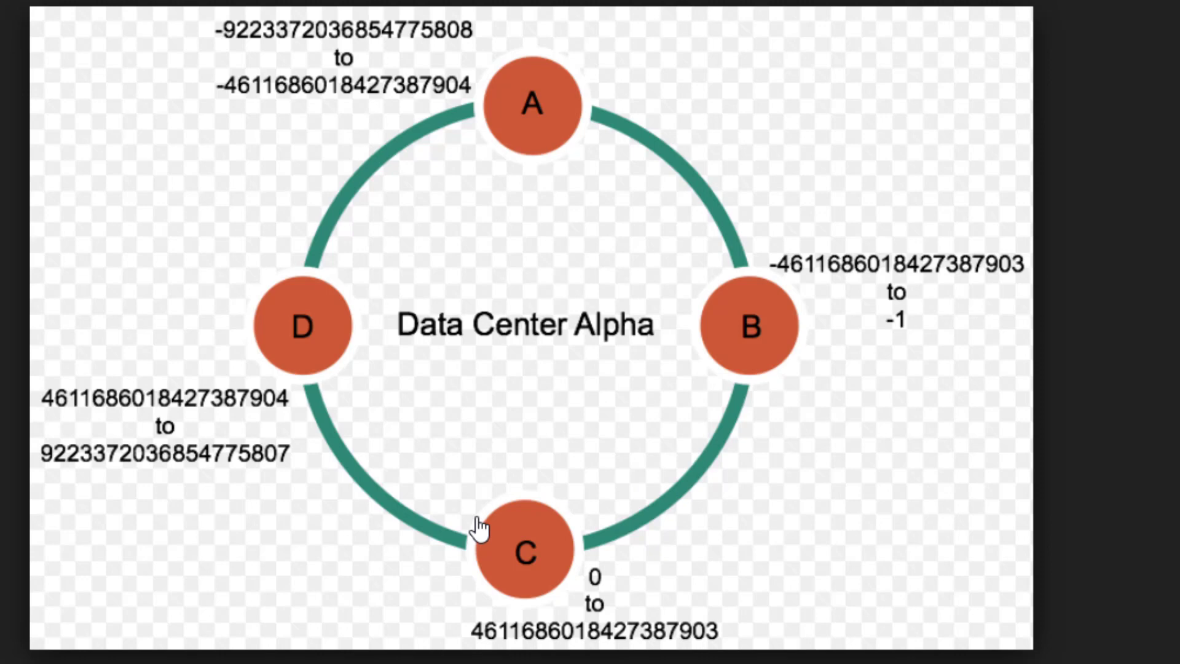
{"action": "mouse_move", "coordinate": [216, 425]}
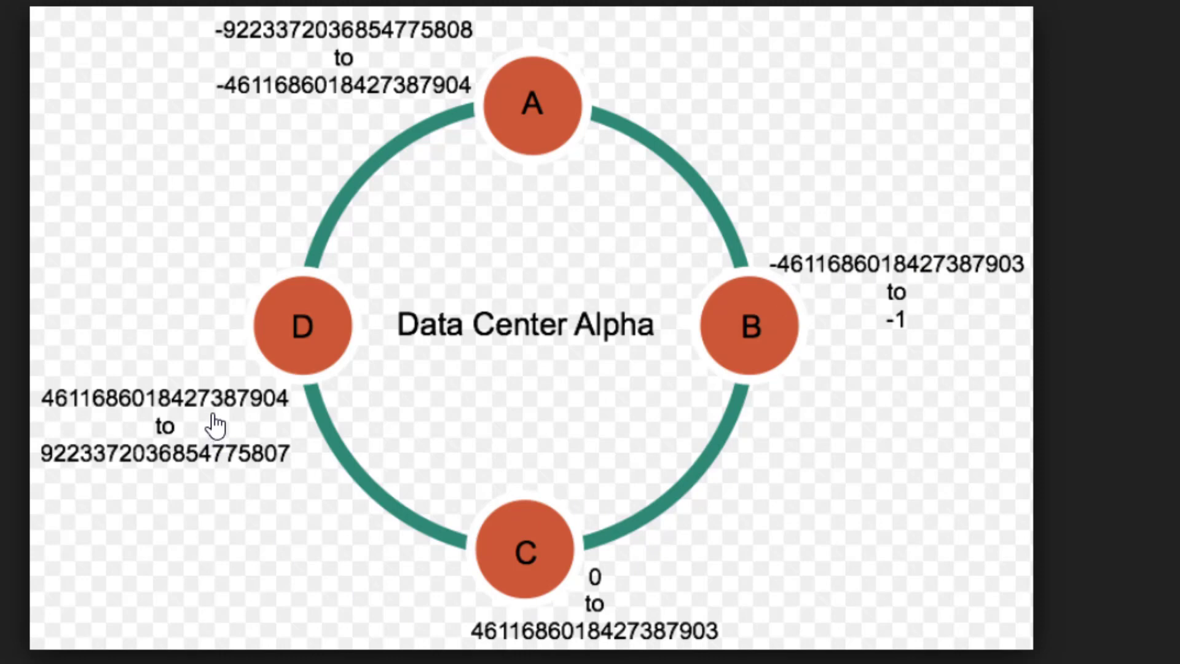
{"action": "mouse_move", "coordinate": [450, 581]}
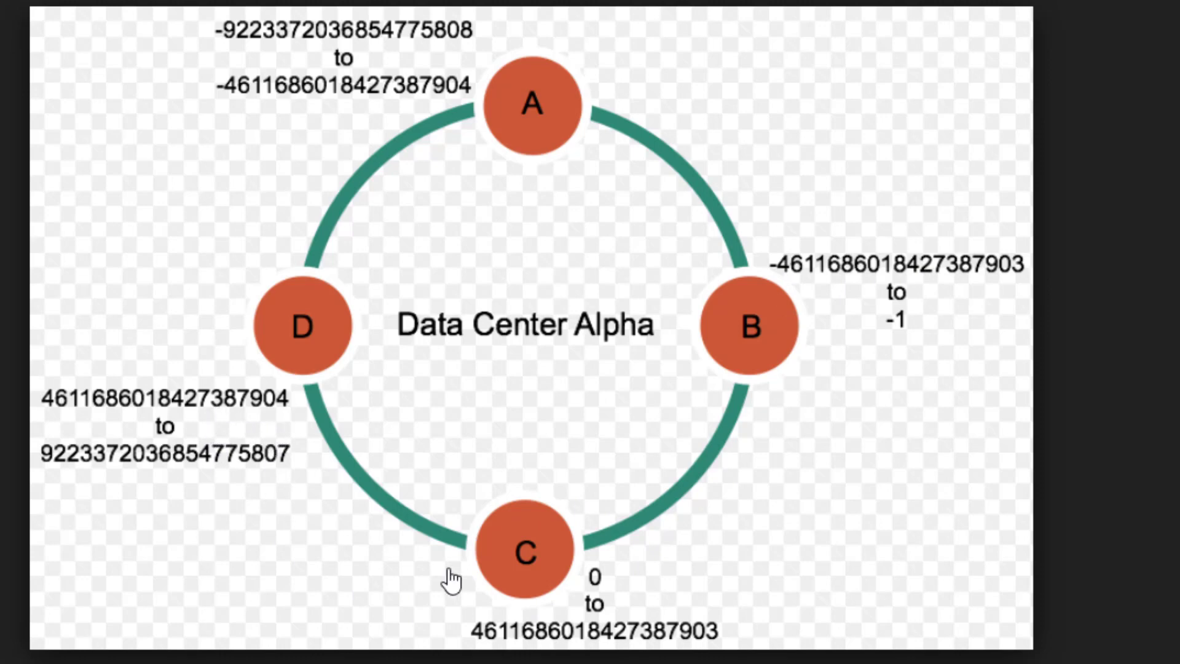
{"action": "mouse_move", "coordinate": [308, 369]}
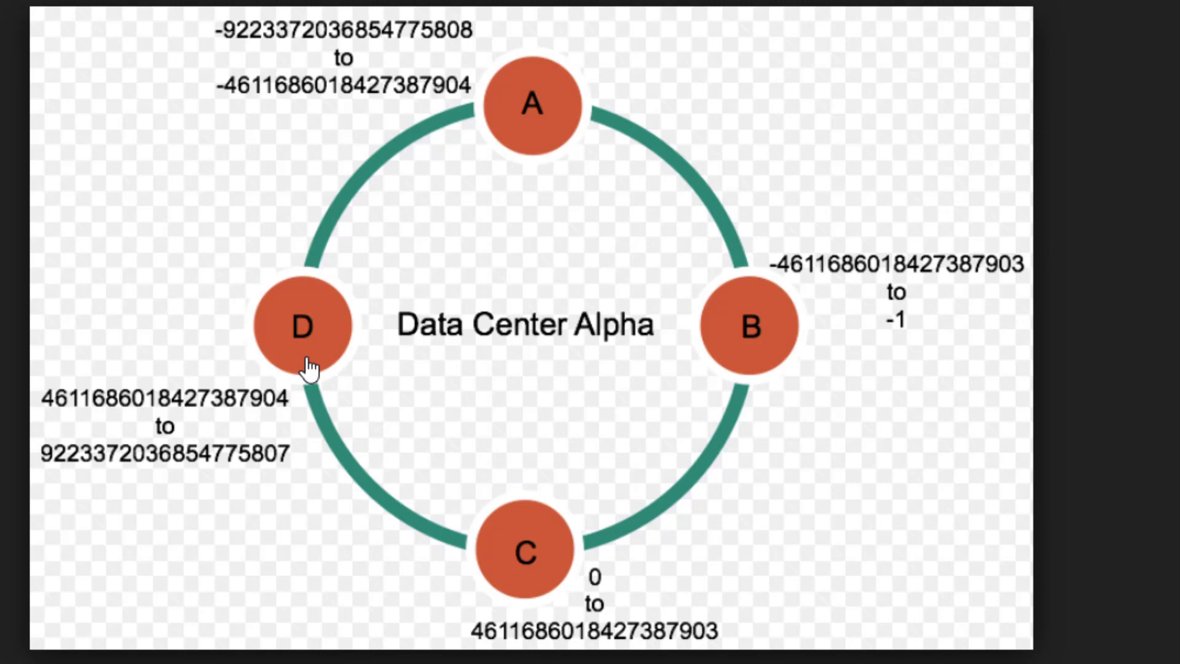